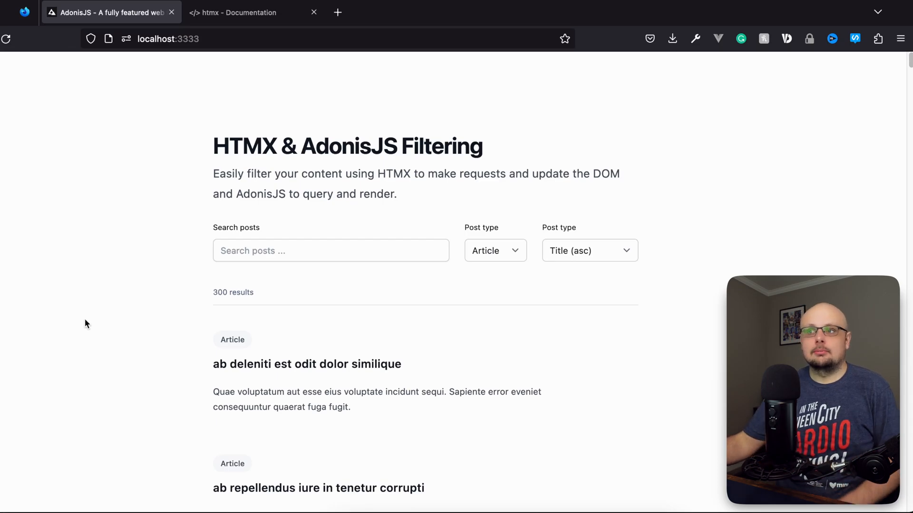
- Switch to the htmx documentation tab and scroll down to the Installing section
left_click(254, 12)
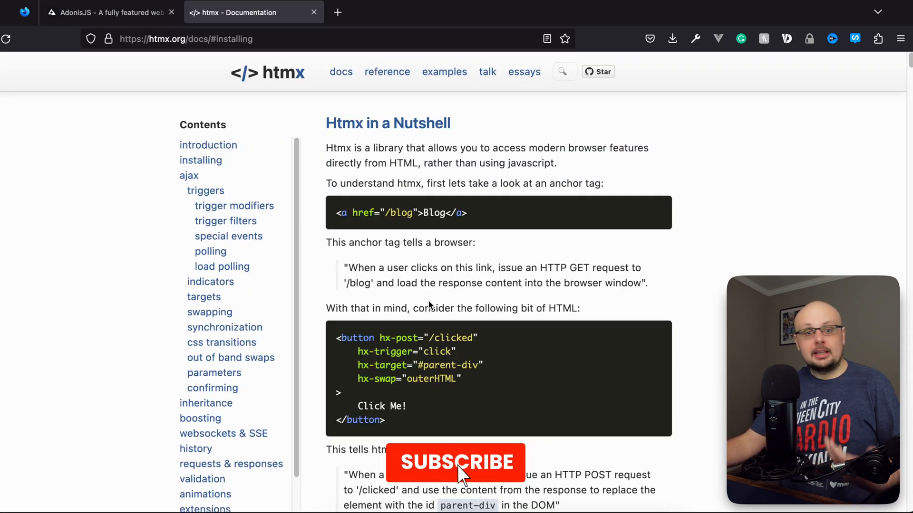
left_click(456, 462)
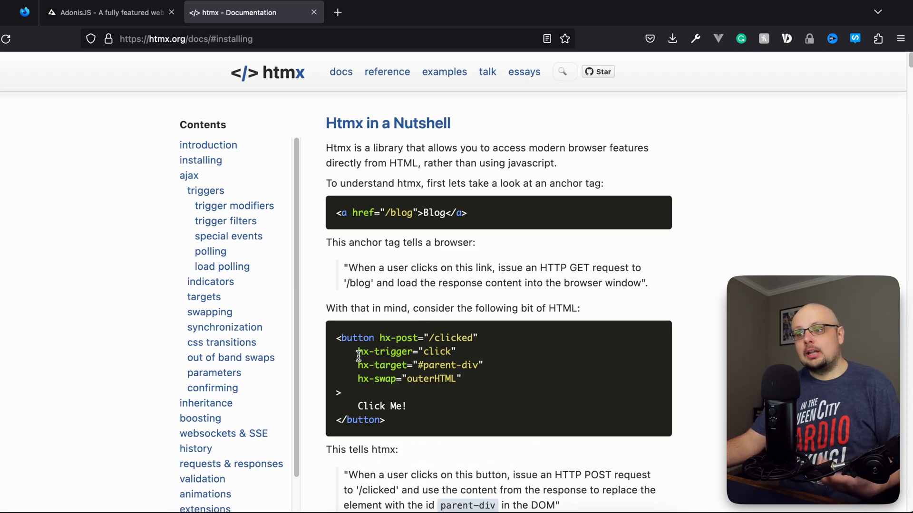
double_click(407, 351)
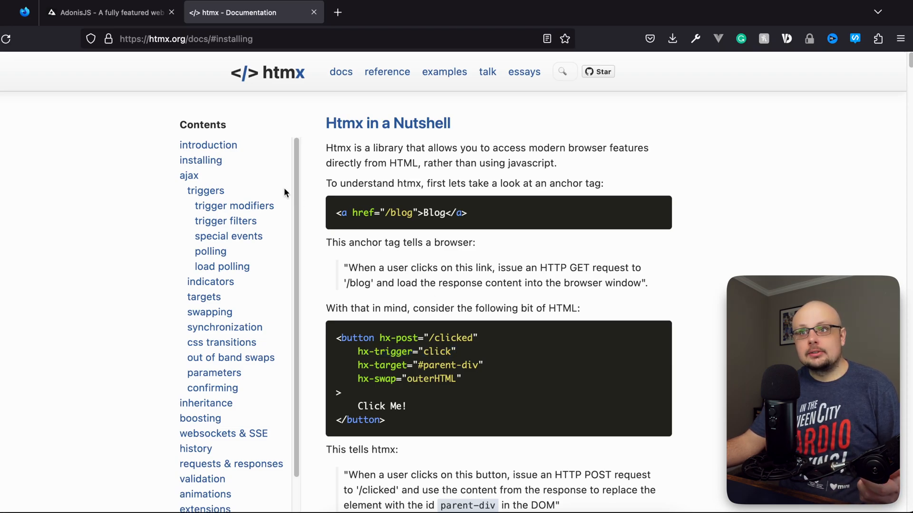
scroll("down", 3)
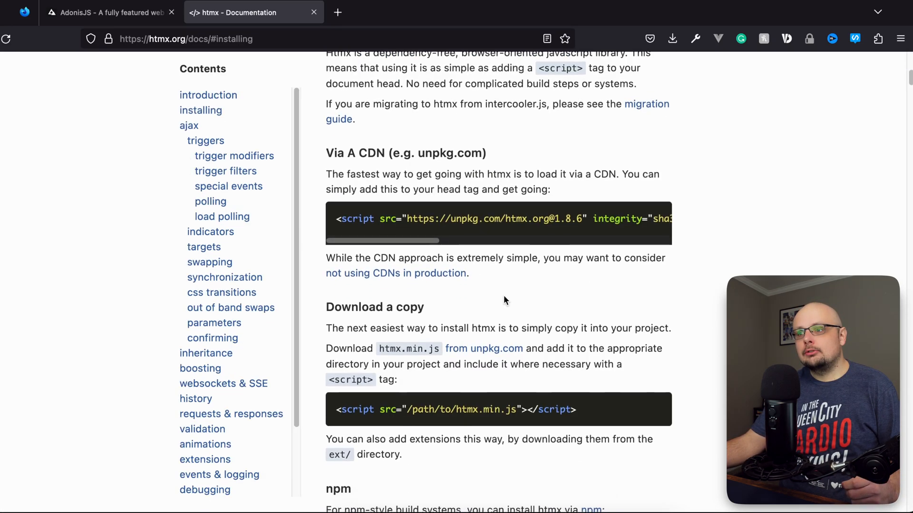
scroll("down", 3)
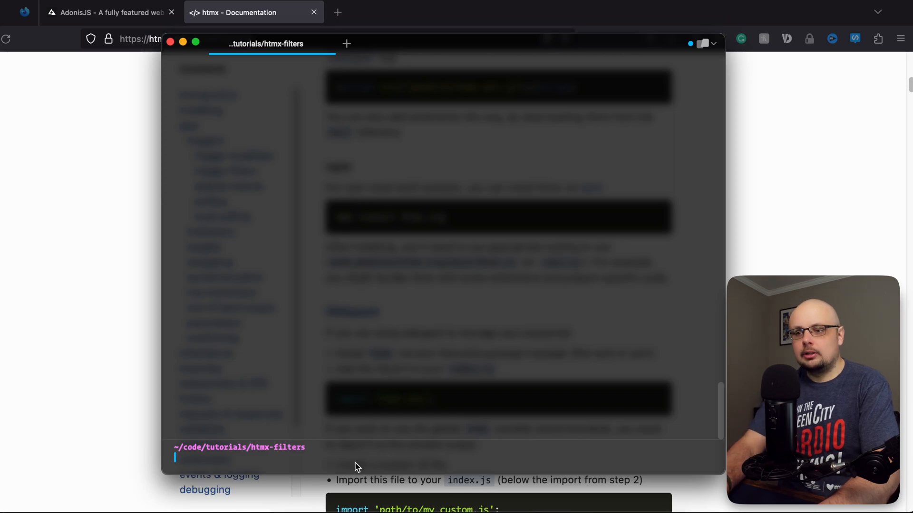
mouse_move(314, 453)
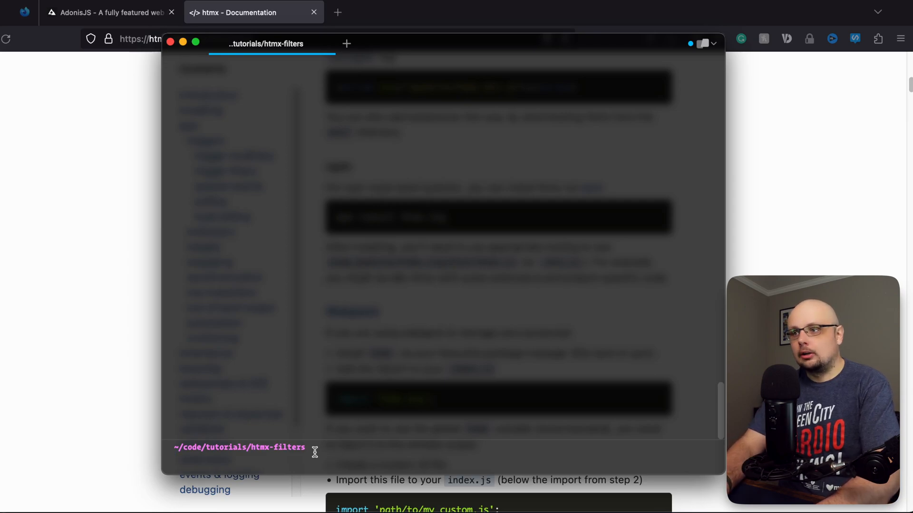
- Run 'npm i html-minifier' in the htmx-filters project terminal
type("npm i html-minifier")
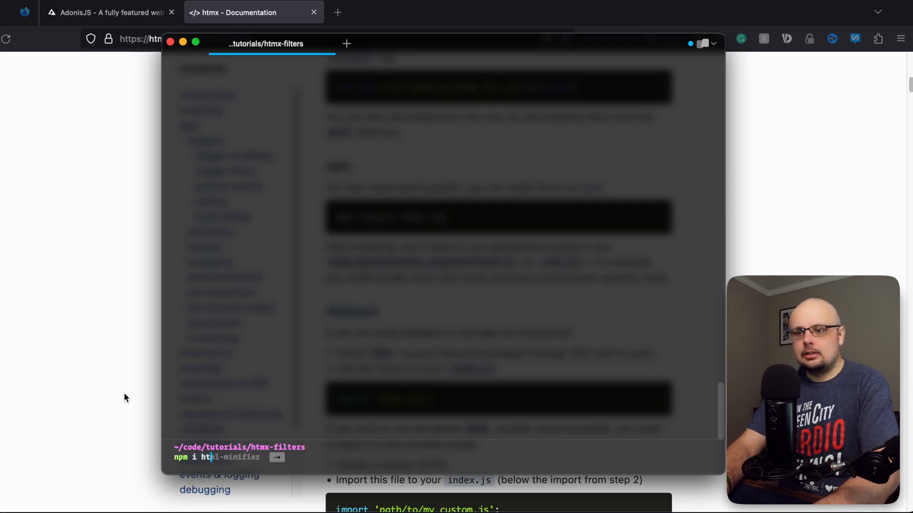
key("Return")
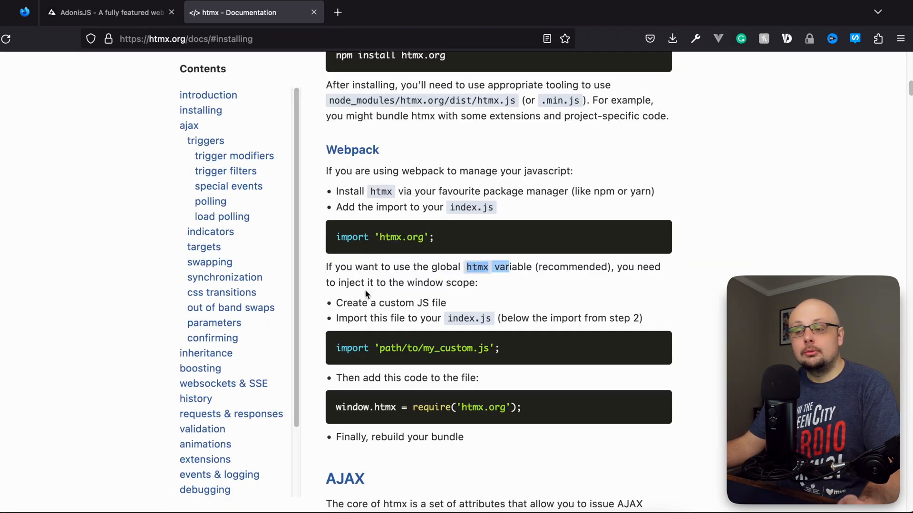
triple_click(384, 237)
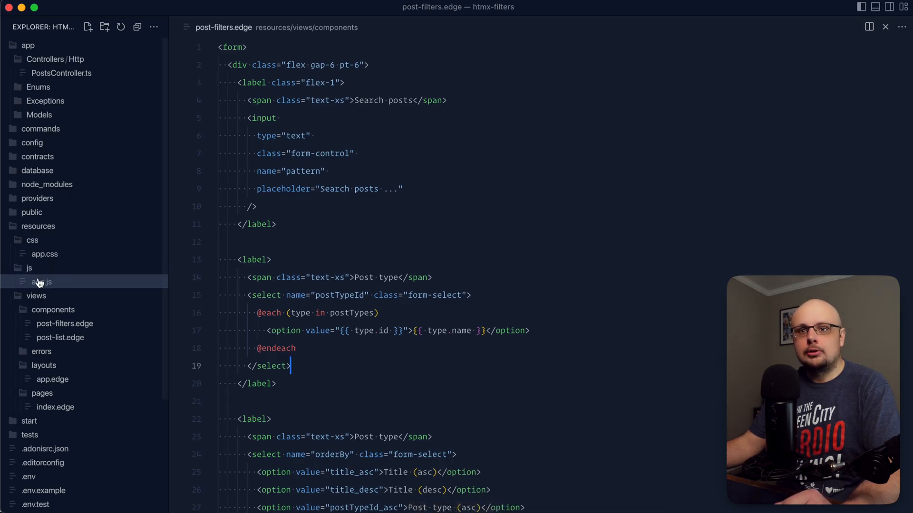
- Open resources/js/app.js and type import 'htmx.org'; on line 2
left_click(42, 281)
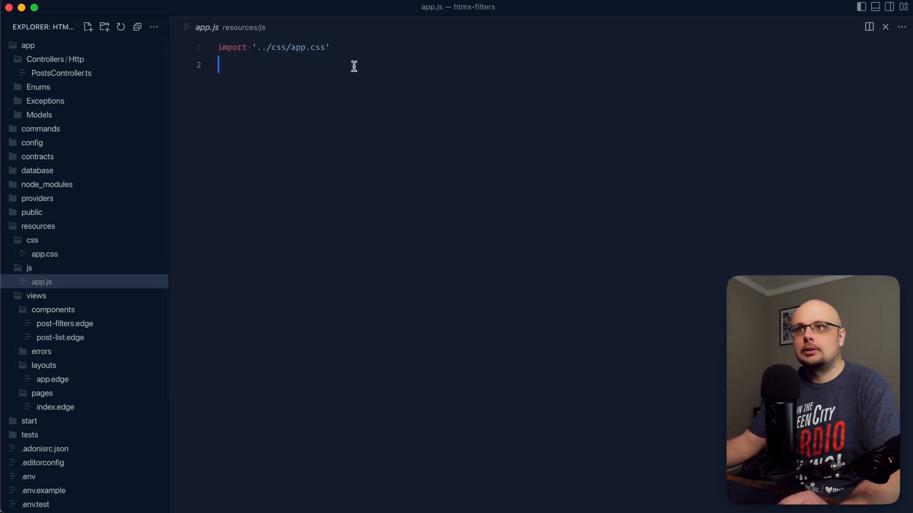
type("import 'htmx.org';")
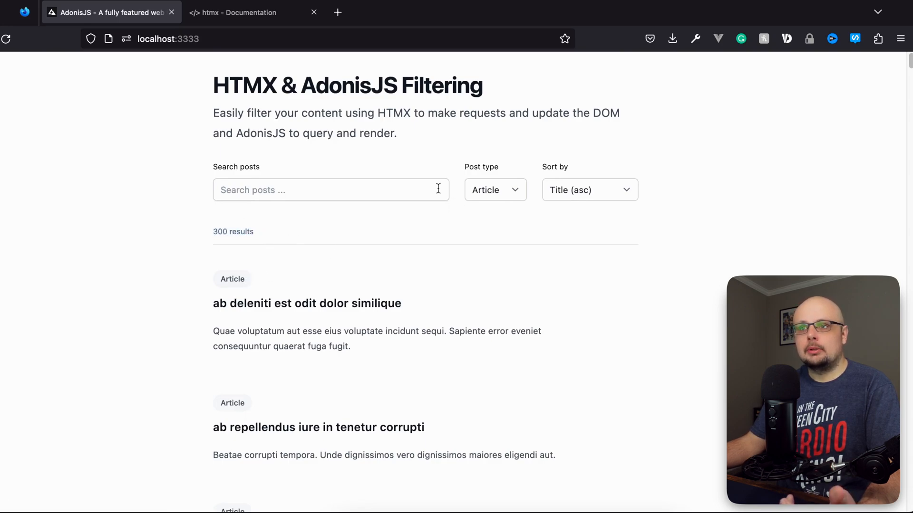
left_click(329, 190)
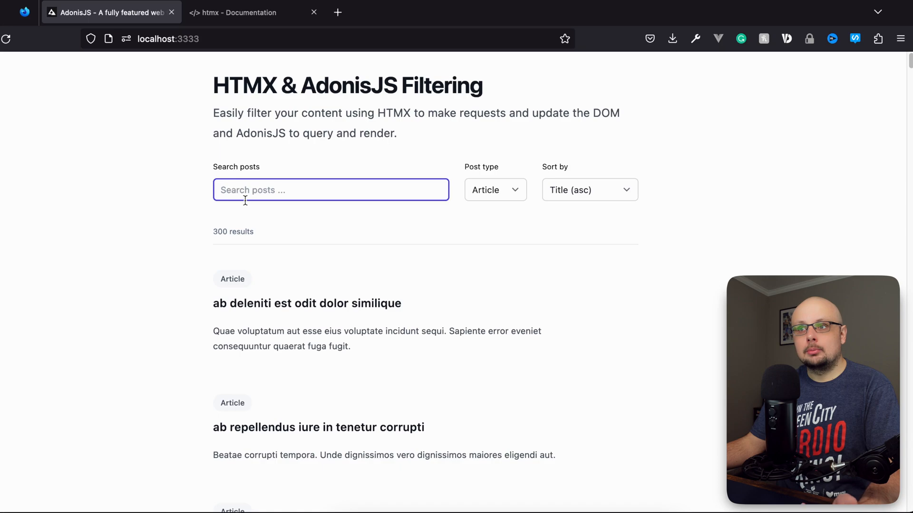
mouse_move(499, 183)
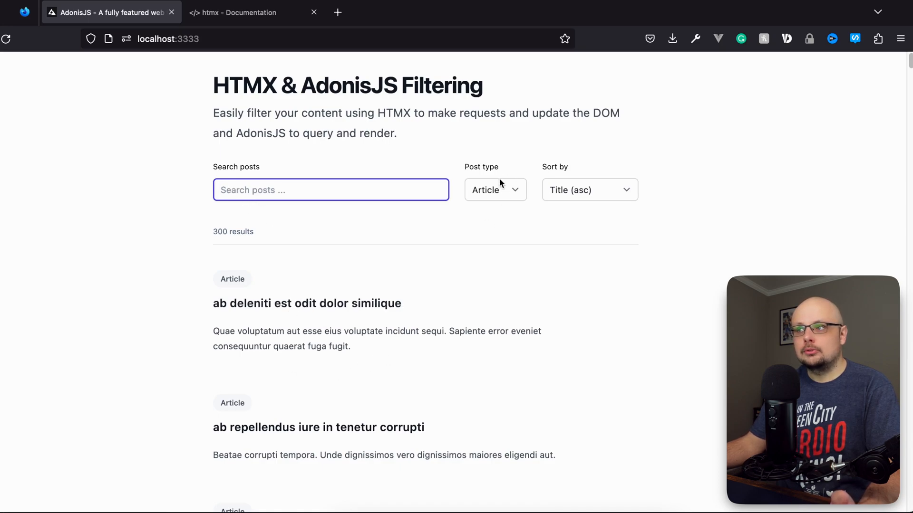
left_click(494, 189)
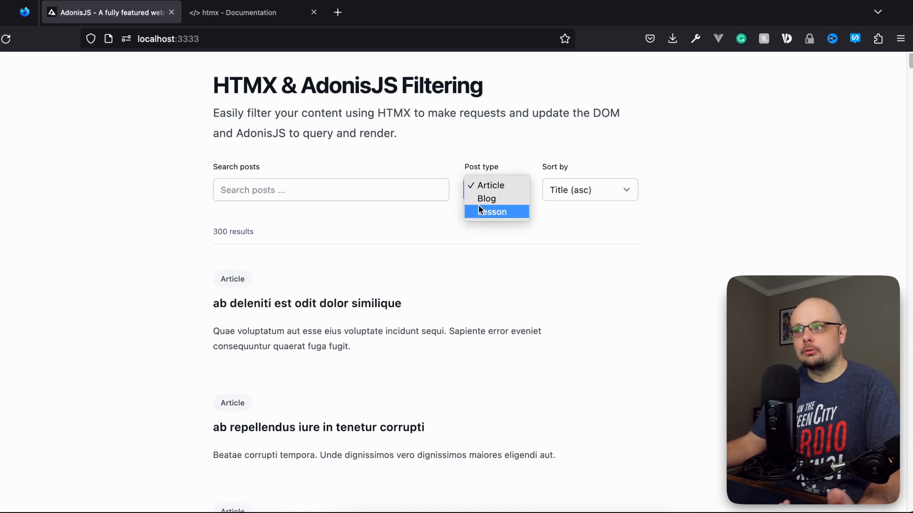
left_click(491, 185)
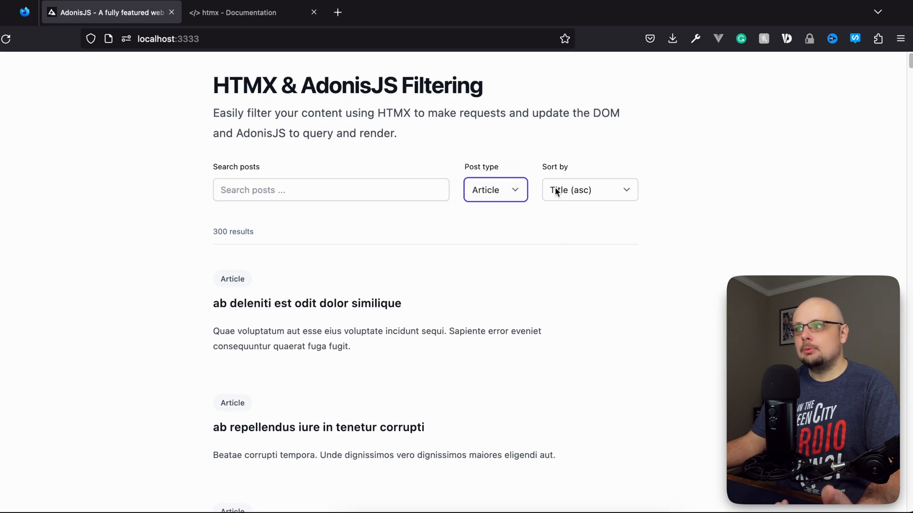
left_click(588, 190)
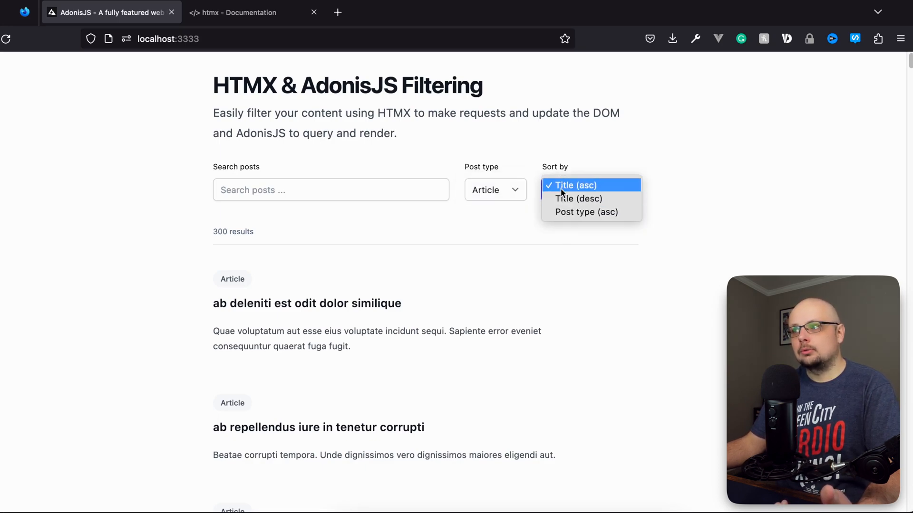
mouse_move(586, 212)
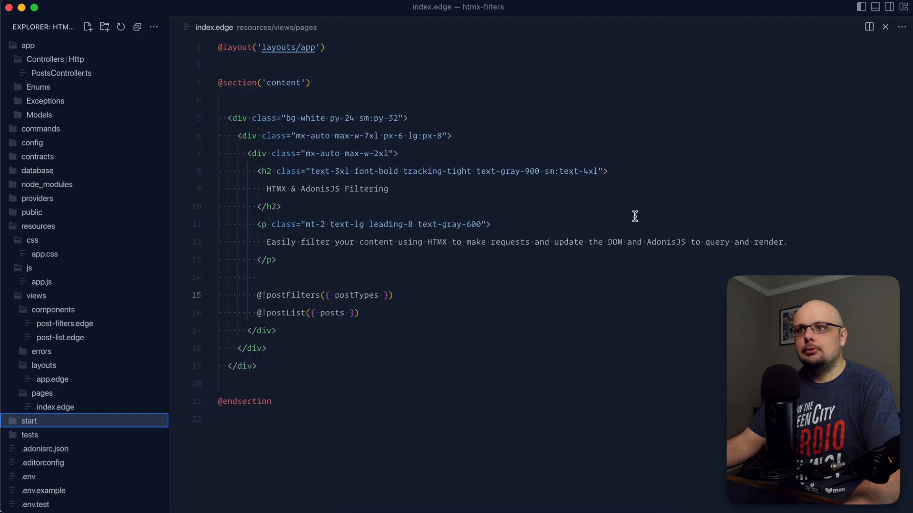
mouse_move(433, 201)
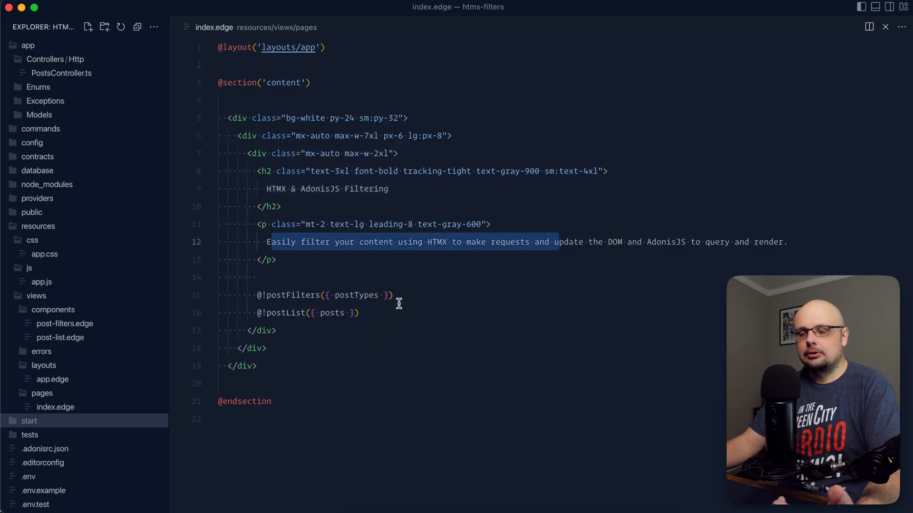
- Review index.edge, then open views/components/post-filters.edge
left_click(337, 313)
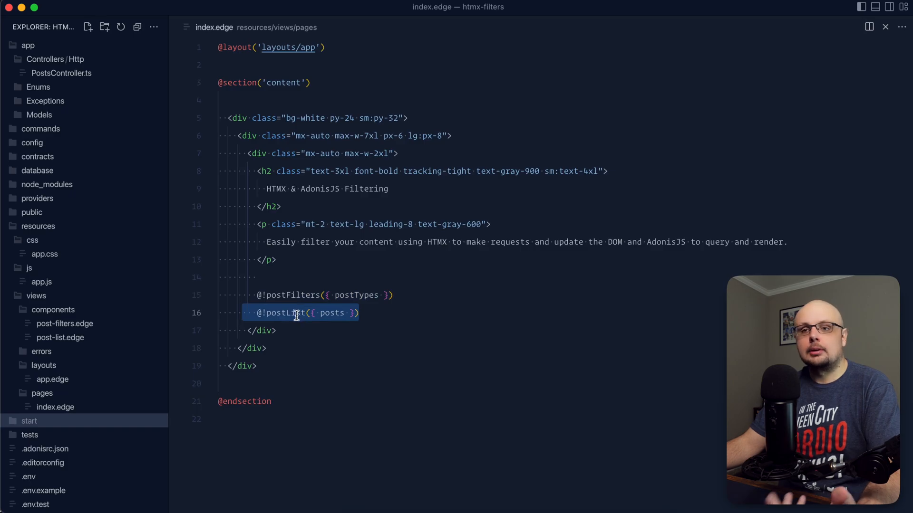
left_click(65, 324)
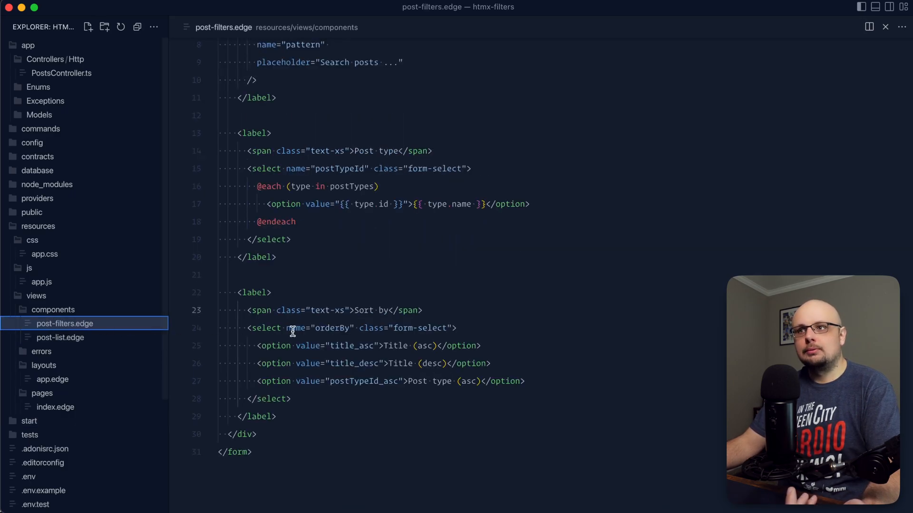
- Scroll through the post-filters.edge form, then open post-list.edge
scroll("up", 3)
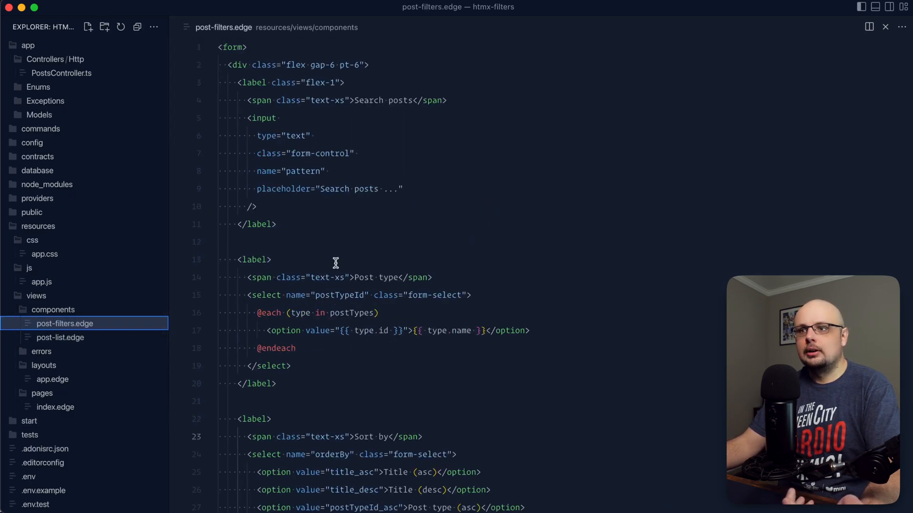
scroll("down", 3)
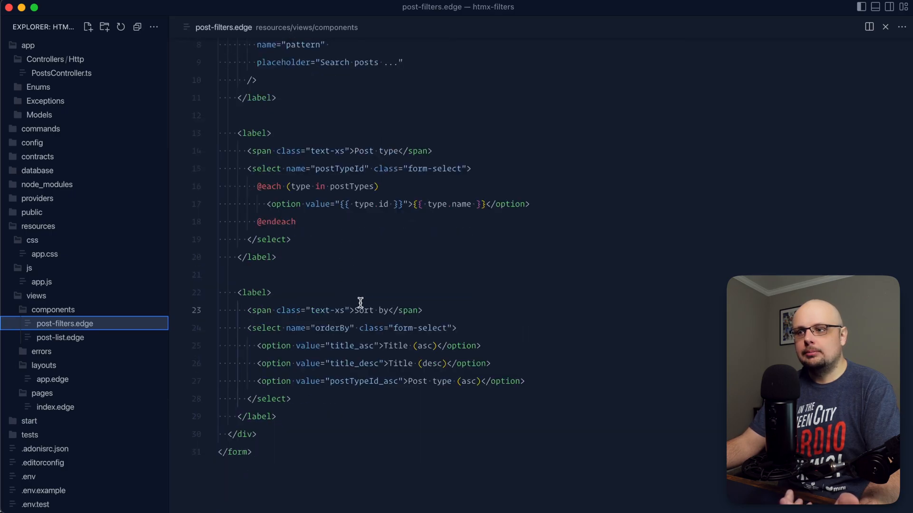
scroll("up", 3)
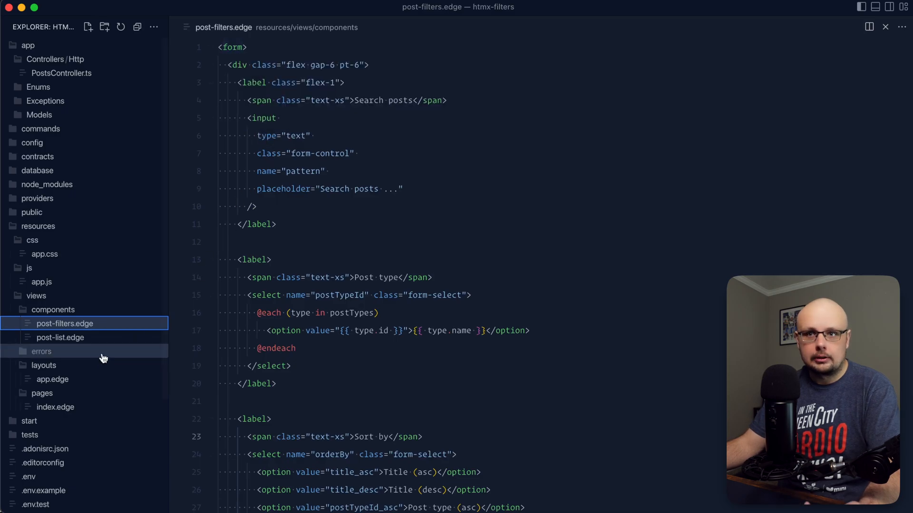
left_click(60, 337)
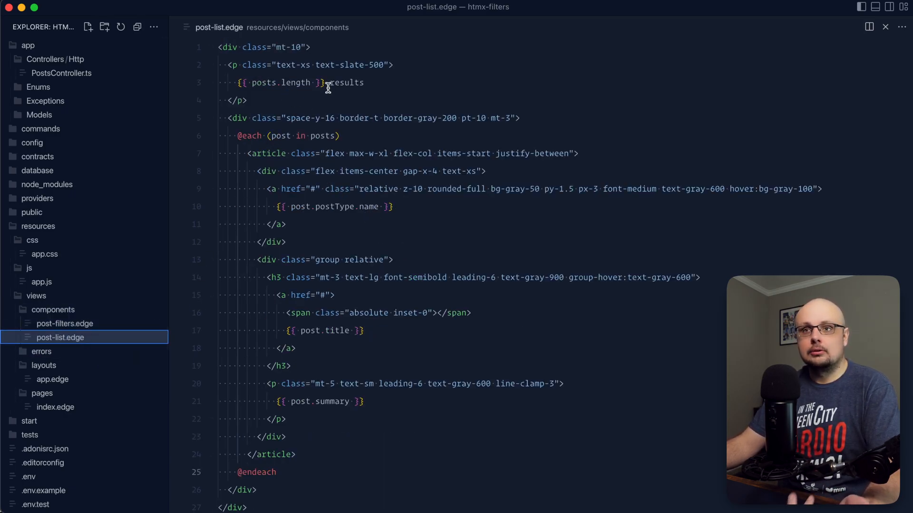
mouse_move(402, 267)
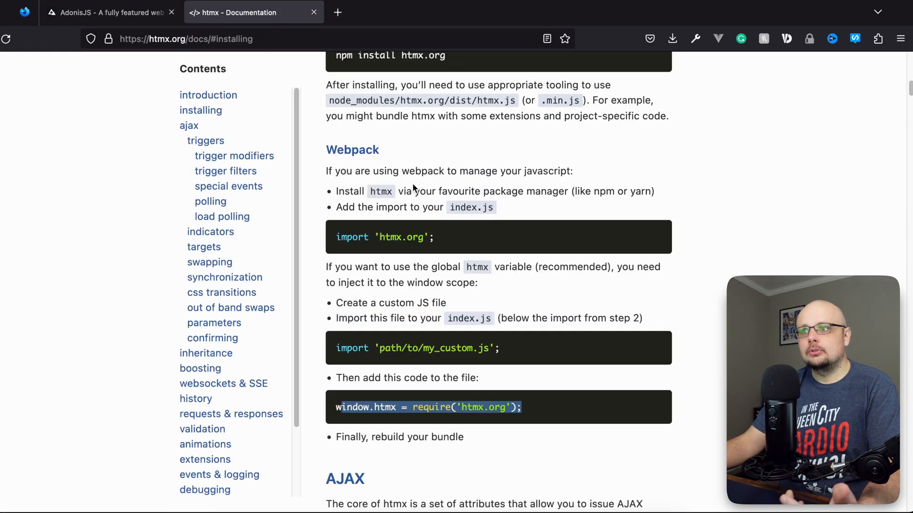
- Scroll the htmx docs up to the 'Htmx in a Nutshell' hx-post button example
scroll("up", 3)
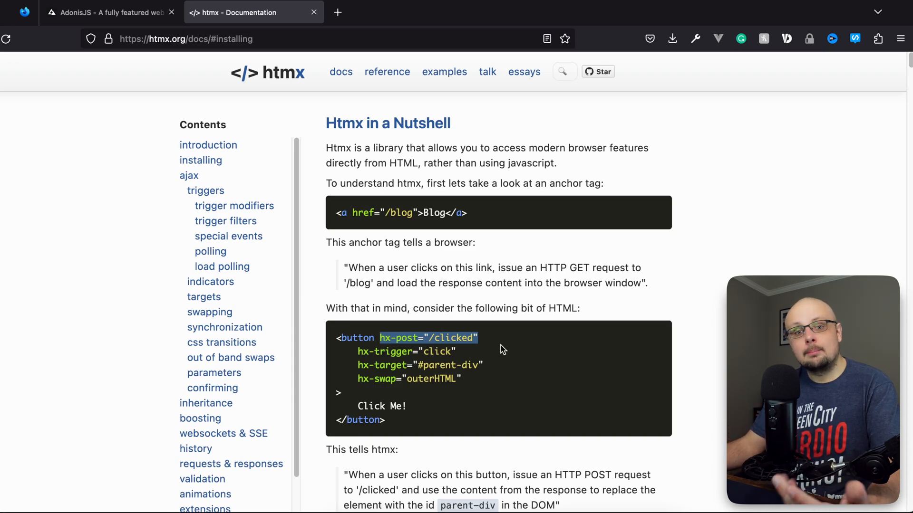
mouse_move(496, 359)
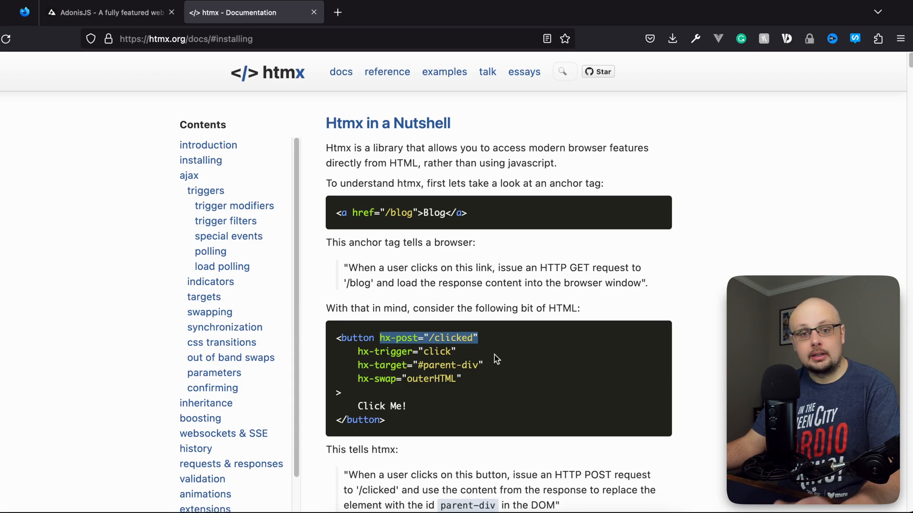